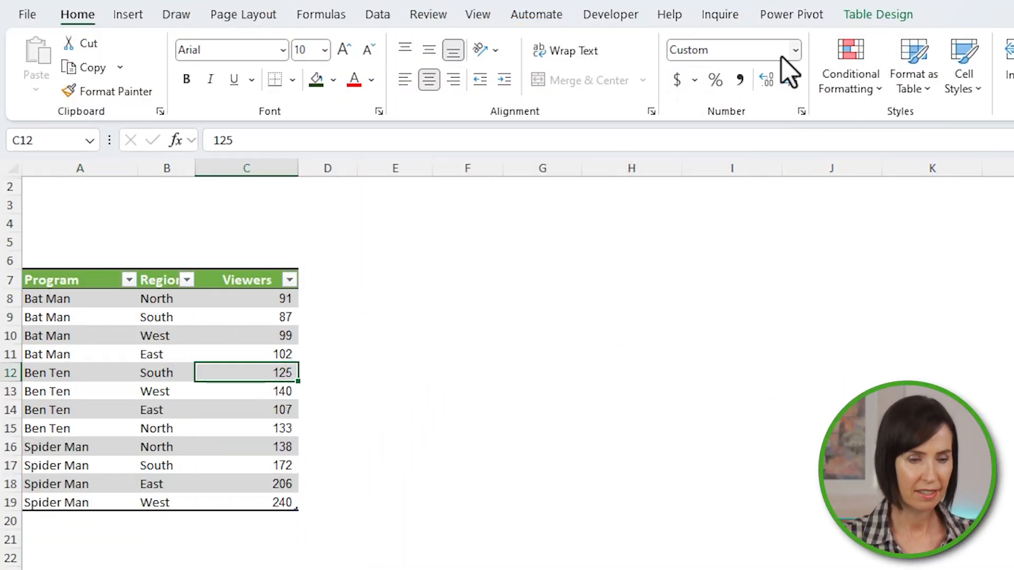
- Turn on the table's Total Row so the Viewers column sums to 1,640
left_click(877, 13)
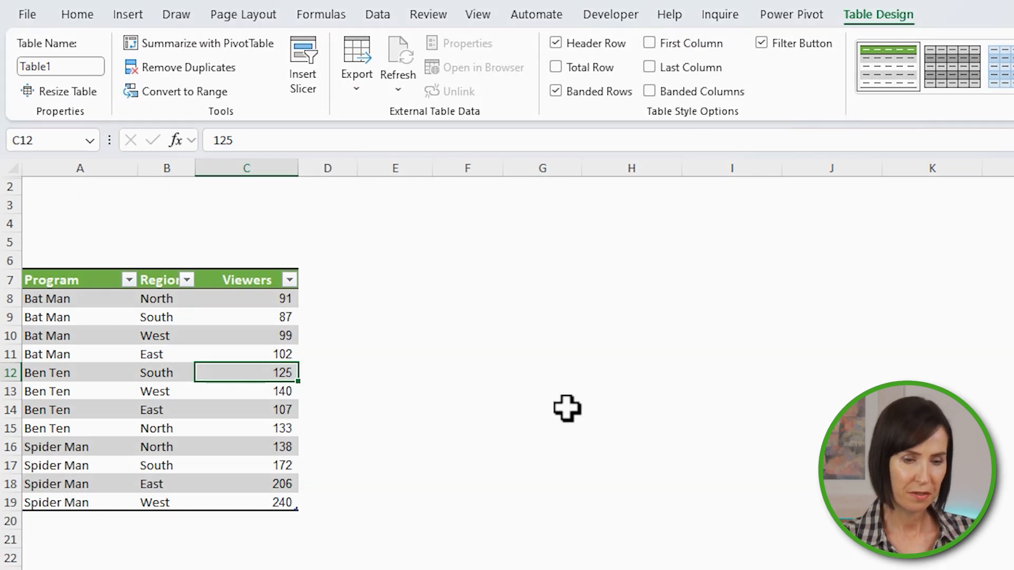
left_click(556, 68)
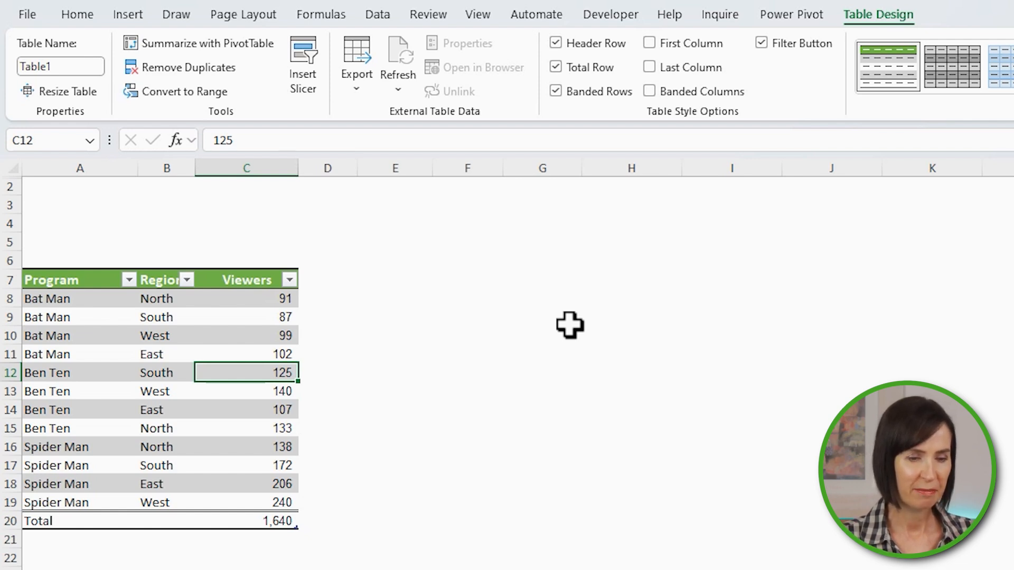
mouse_move(384, 312)
type("Sales")
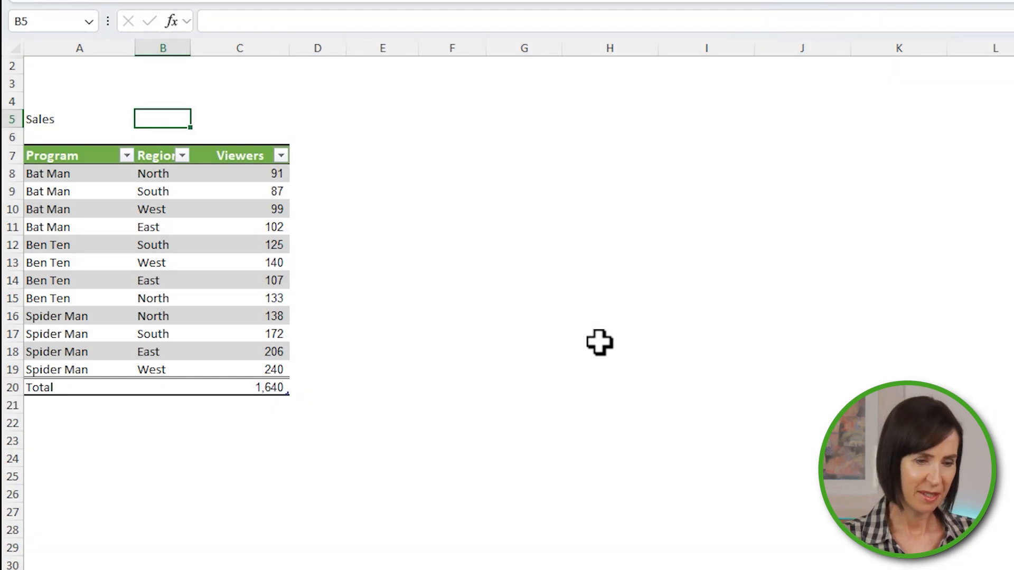
- Begin =SUM( over the Viewers column in B5 before filtering East out of Region
type("=SUM(Table1[Viewers")
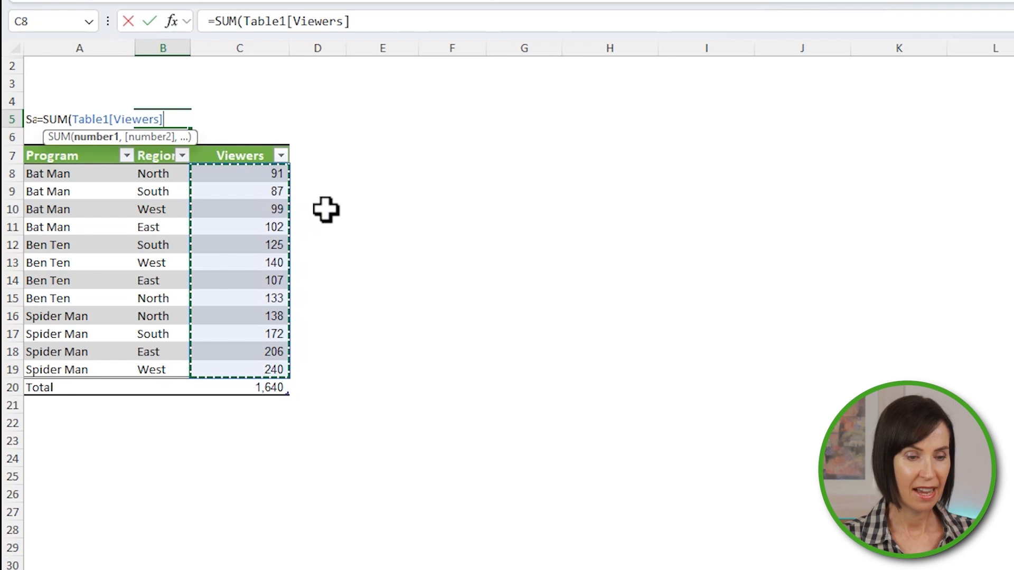
left_click(182, 155)
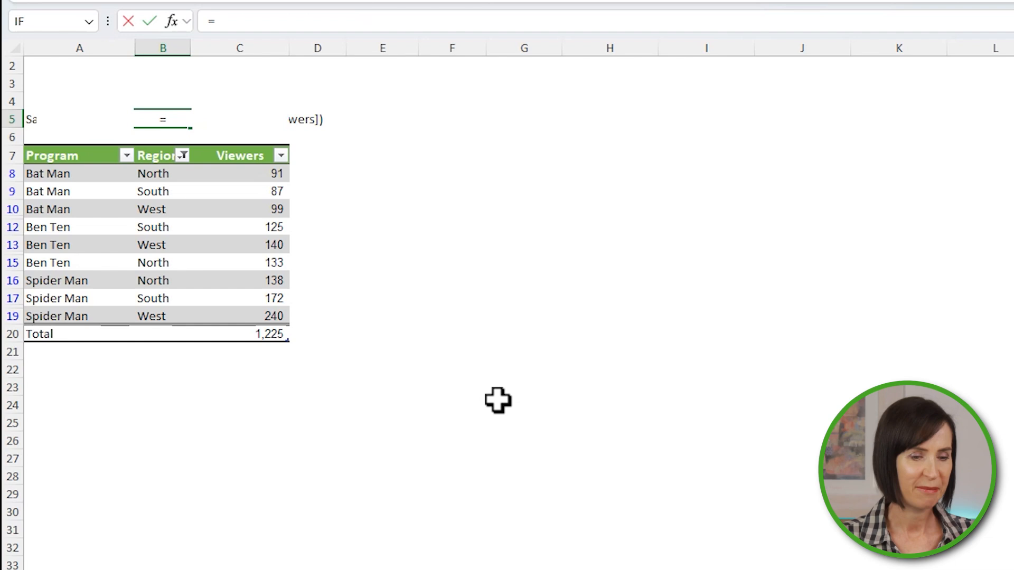
- Enter =AGGREGATE(9,5,Table1[Viewers]) in B5 so Sales totals visible rows, 1,225
type("AGGREGATE(")
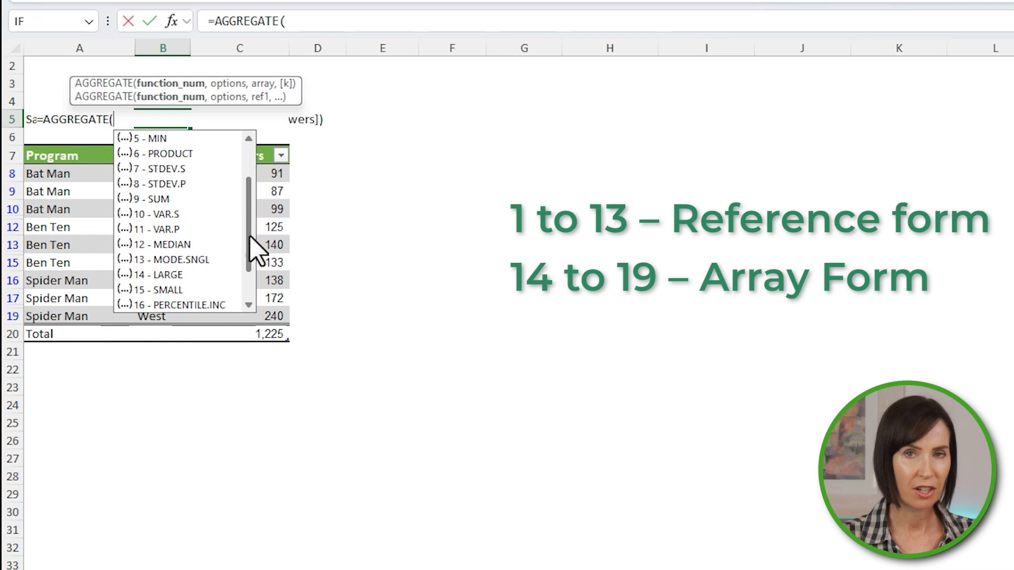
scroll("down", 3)
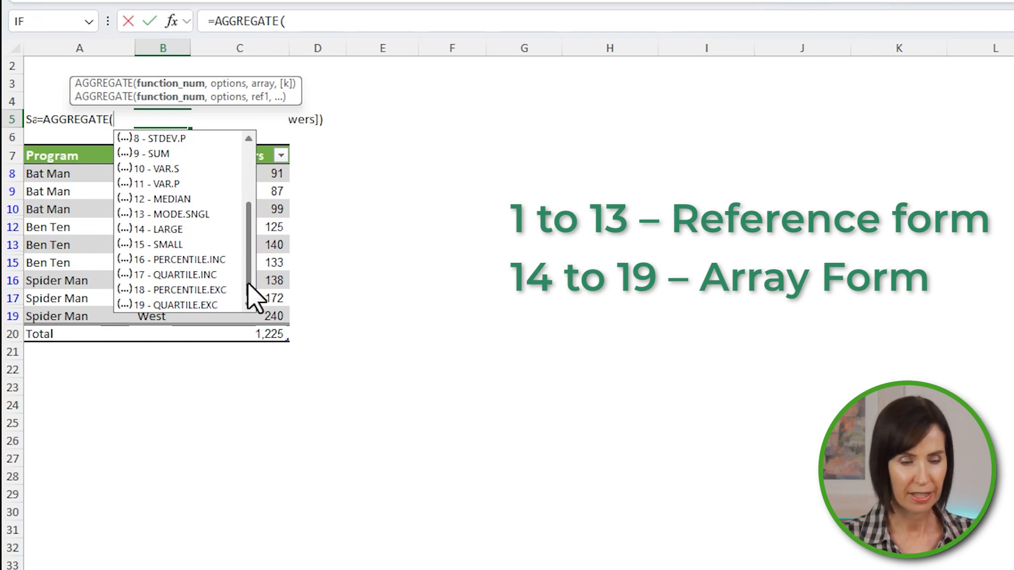
mouse_move(161, 153)
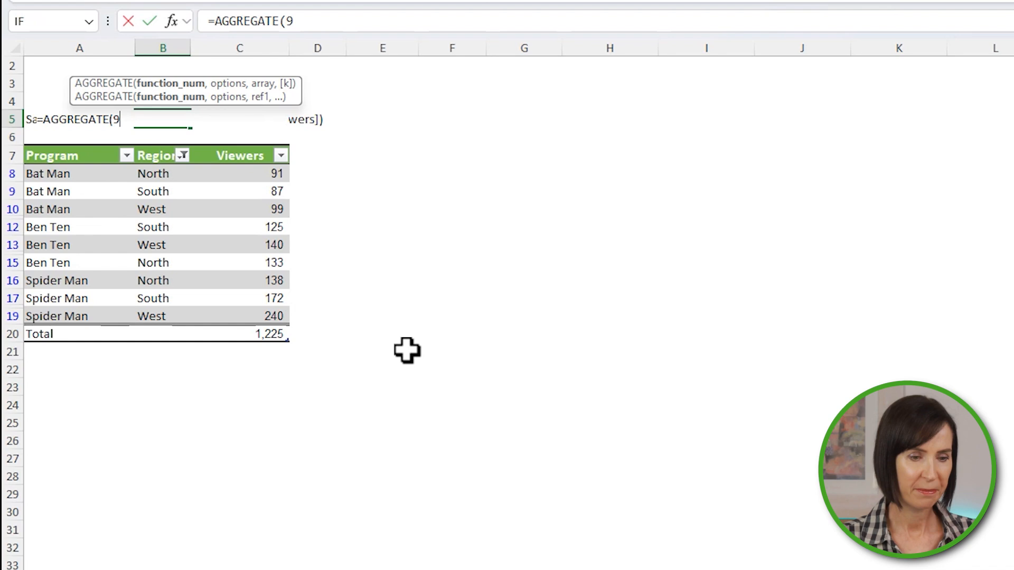
type(",")
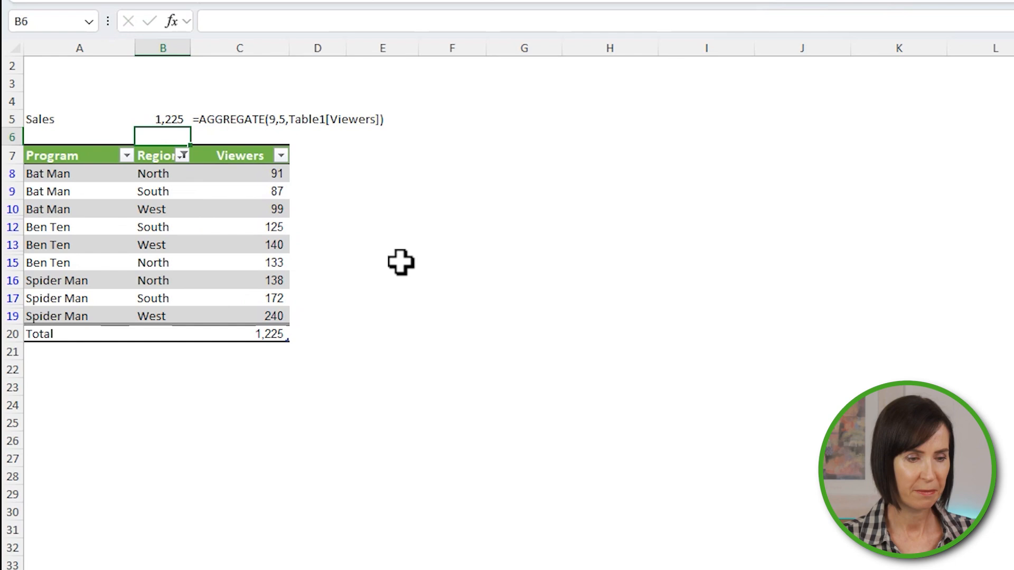
- Filter Region to South and West only, so Sales and Total both read 863
left_click(183, 155)
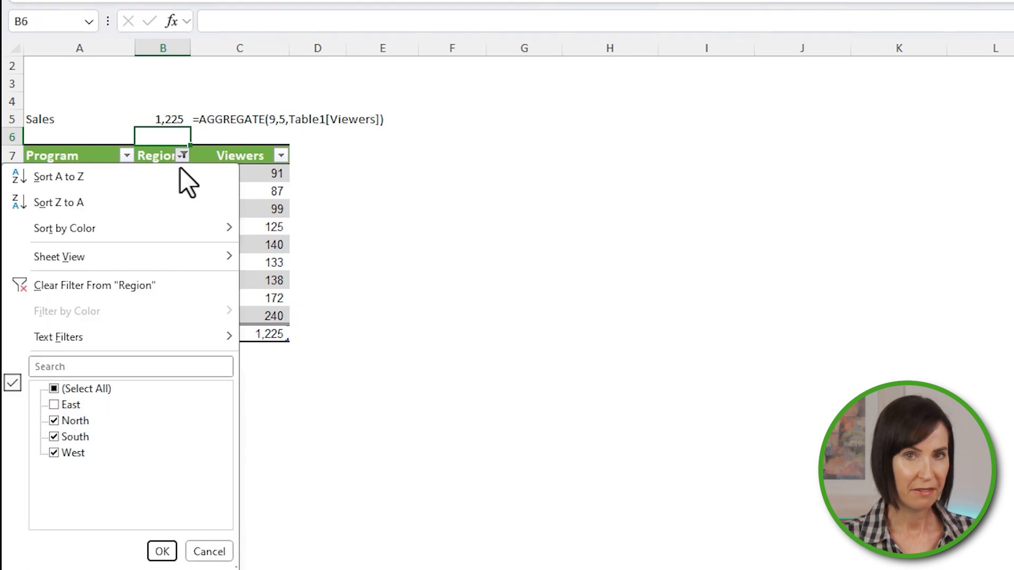
left_click(162, 551)
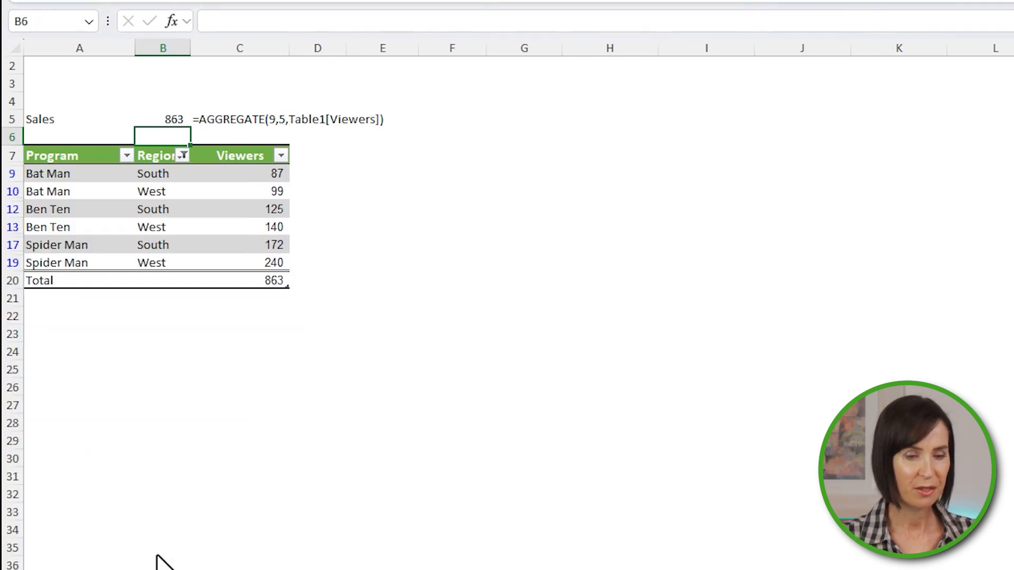
mouse_move(157, 555)
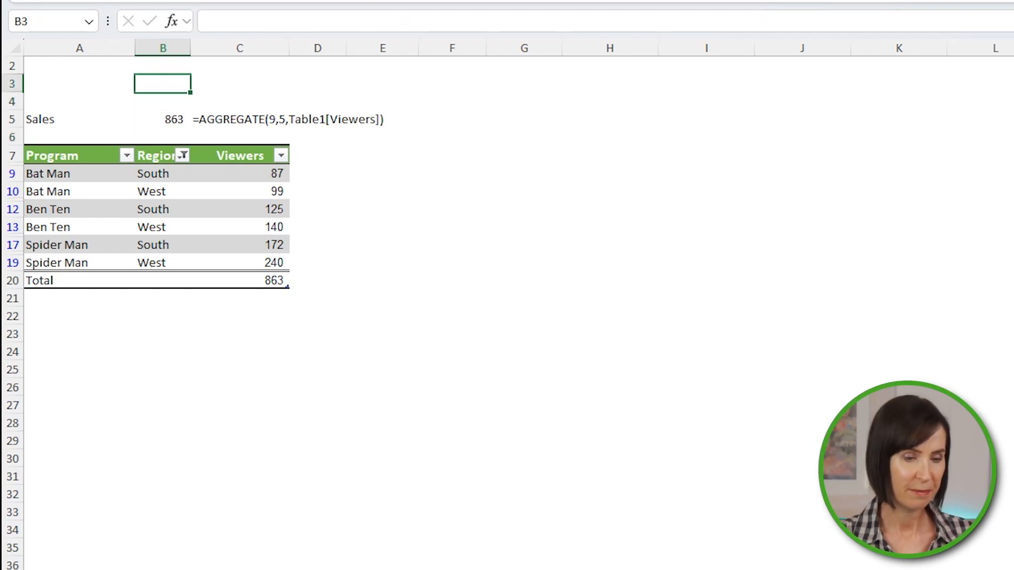
- Label A3 and A4 as 1st Highest and 2nd Highest
type("1")
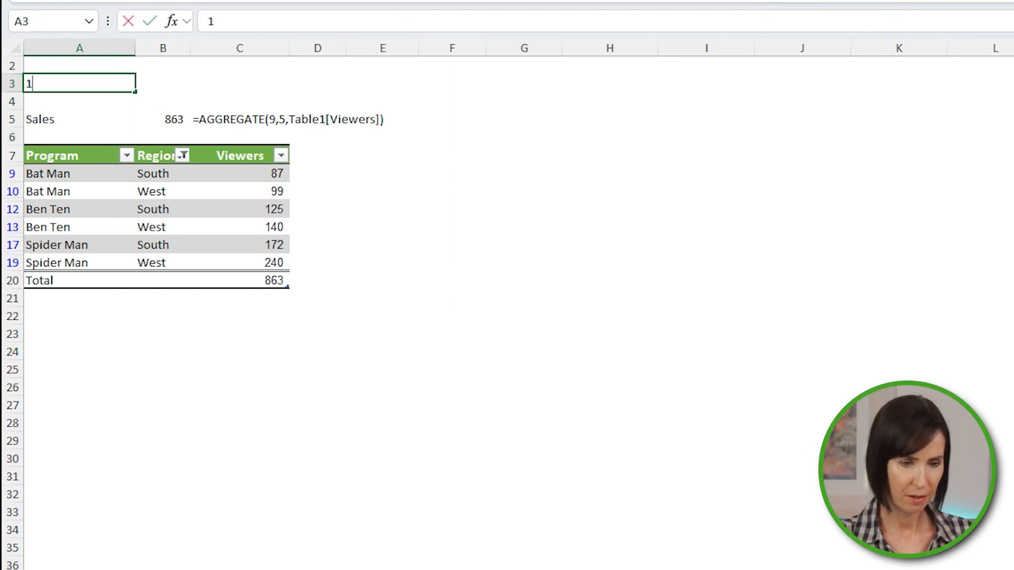
type("st High")
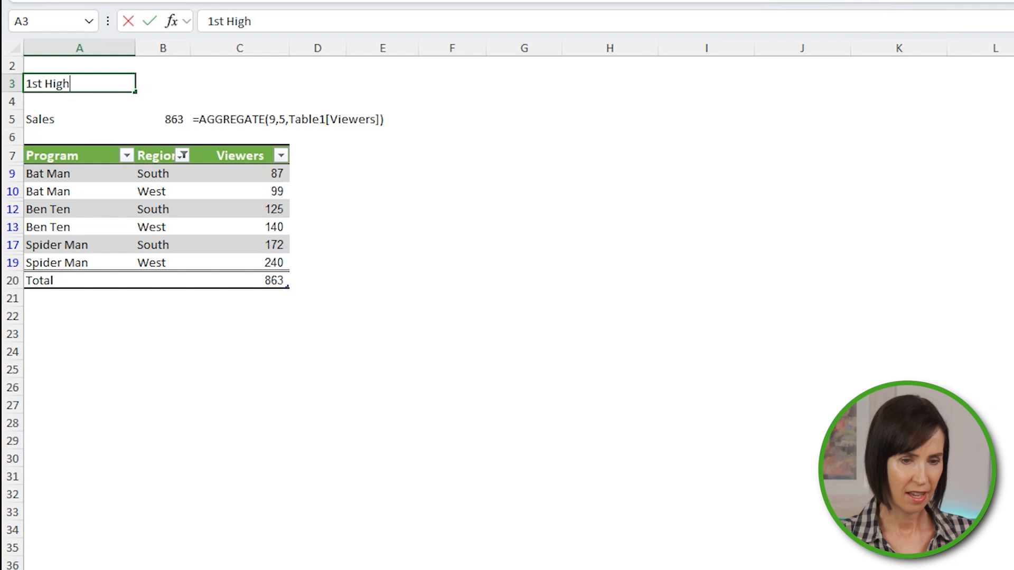
type("2nd Highest")
left_click(162, 84)
type("=a")
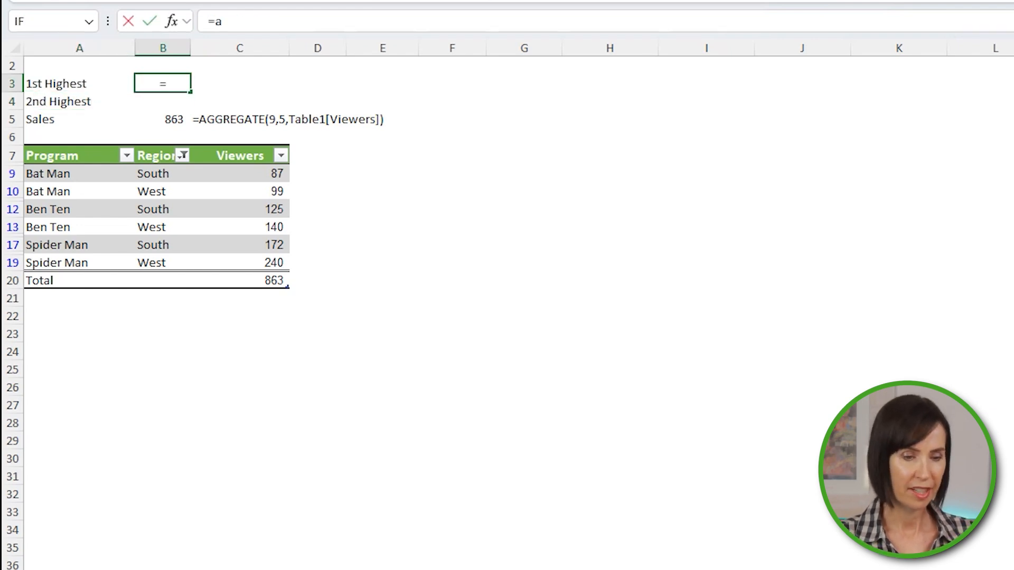
- Enter =AGGREGATE(14,5,Table1[Viewers],{1;2}) in B3, spilling 240 and 172
type("AGGREGATE(14,")
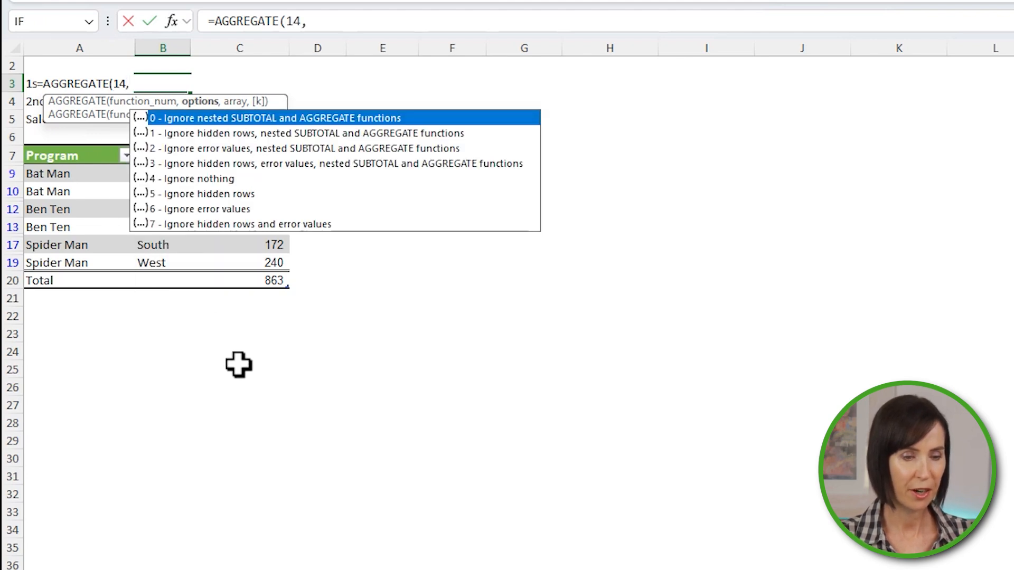
type("5,Table1[Viewers")
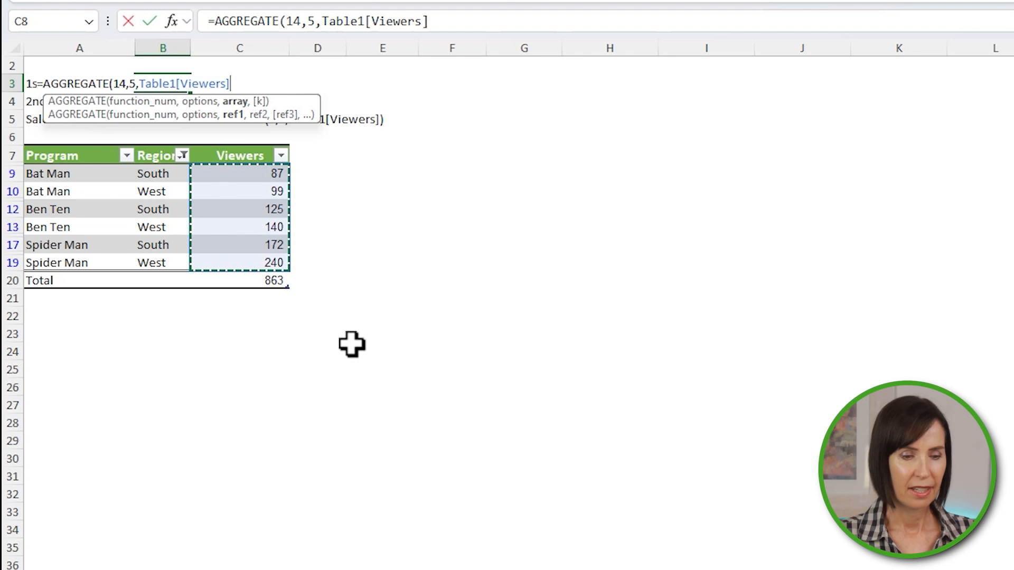
type(",")
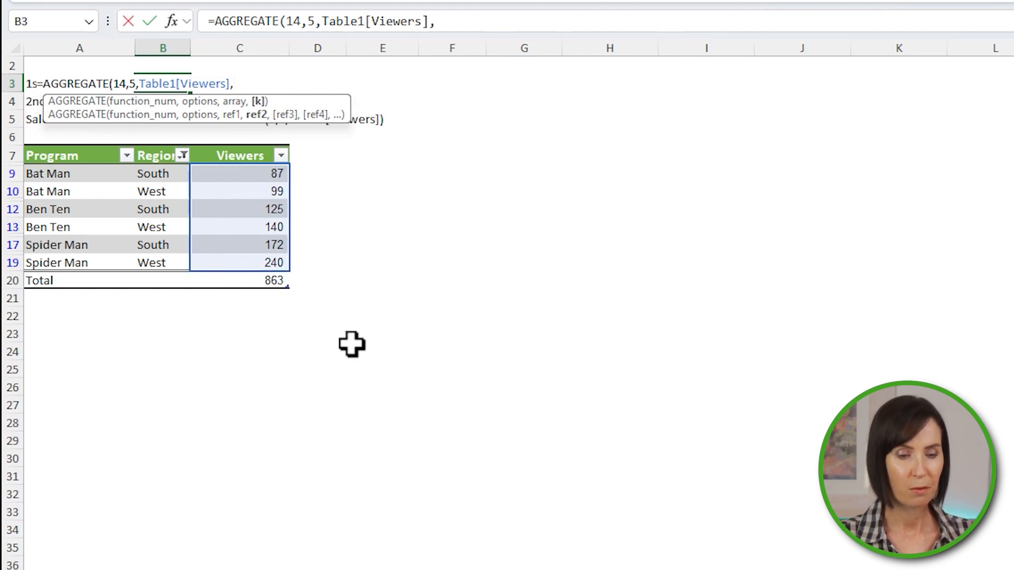
type("2")
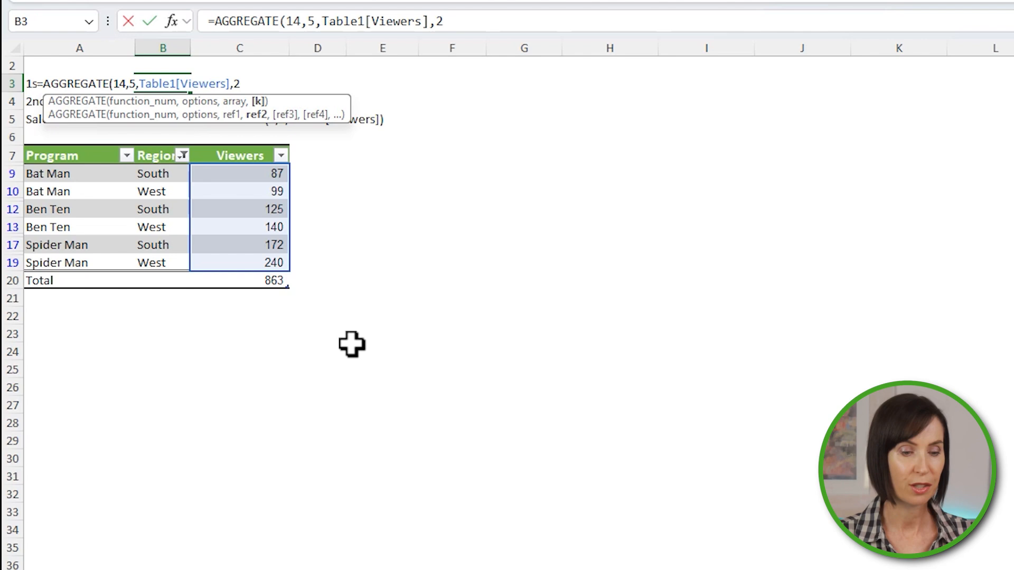
key("Backspace")
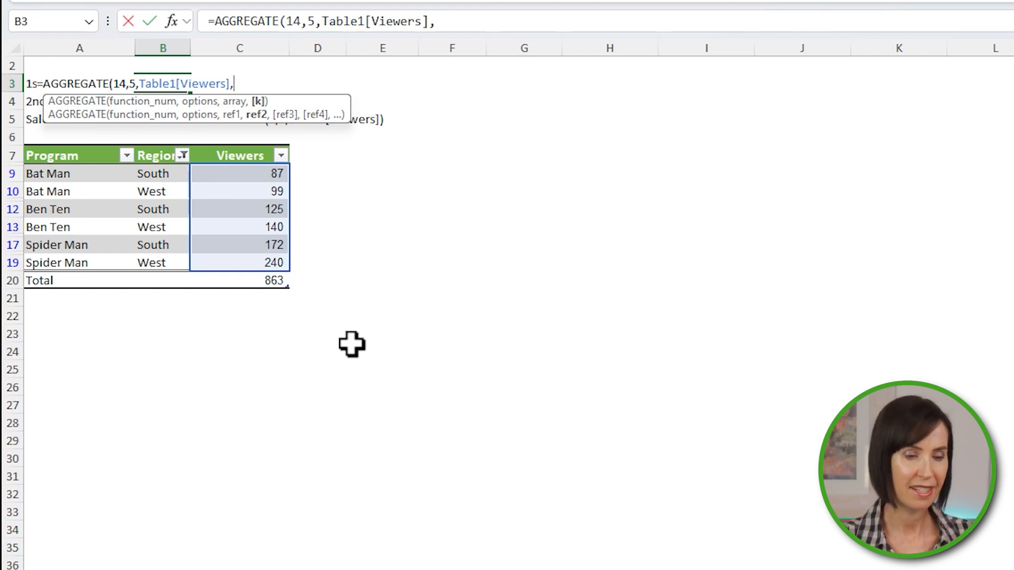
type("{1")
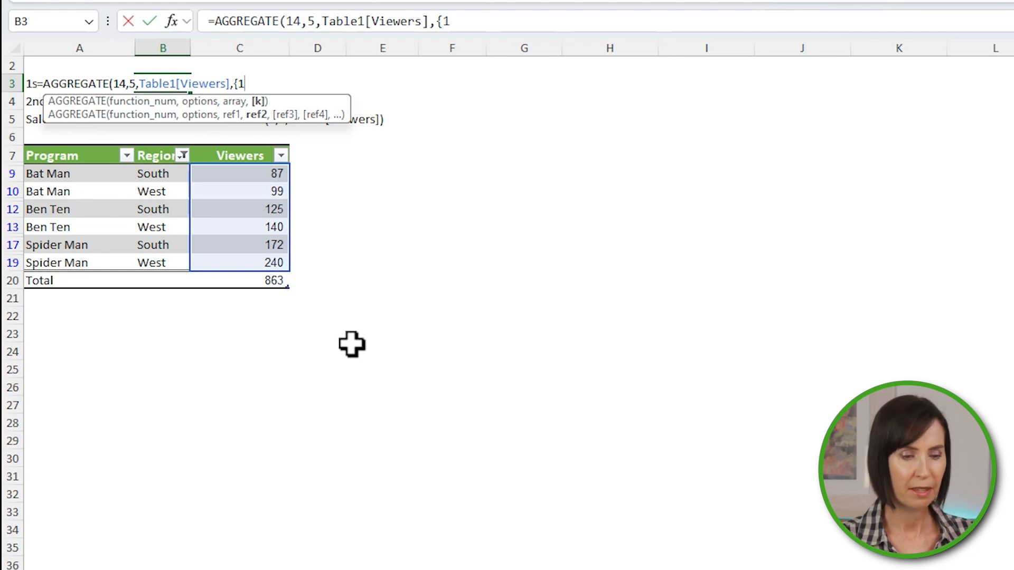
type(";")
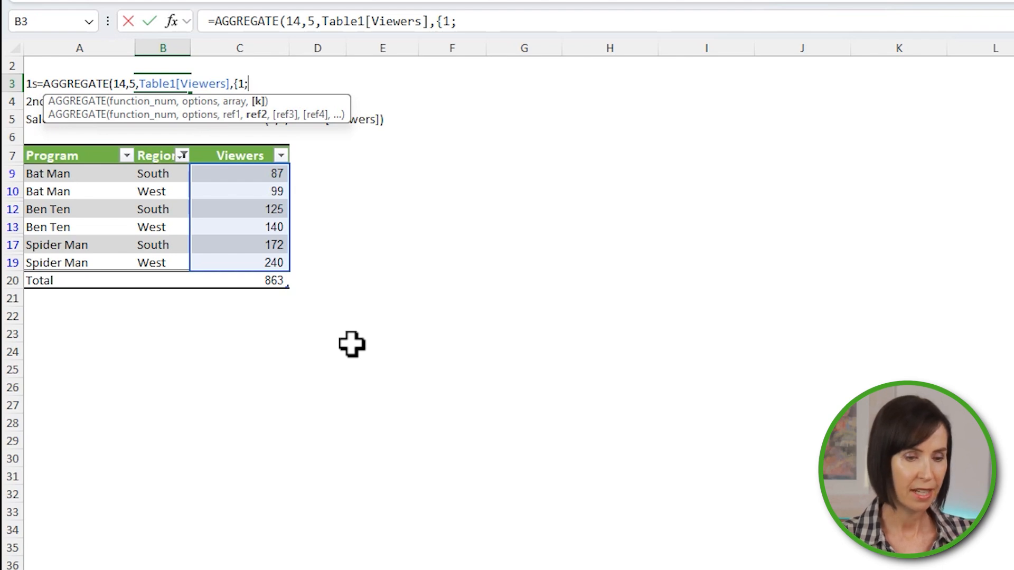
type("2})")
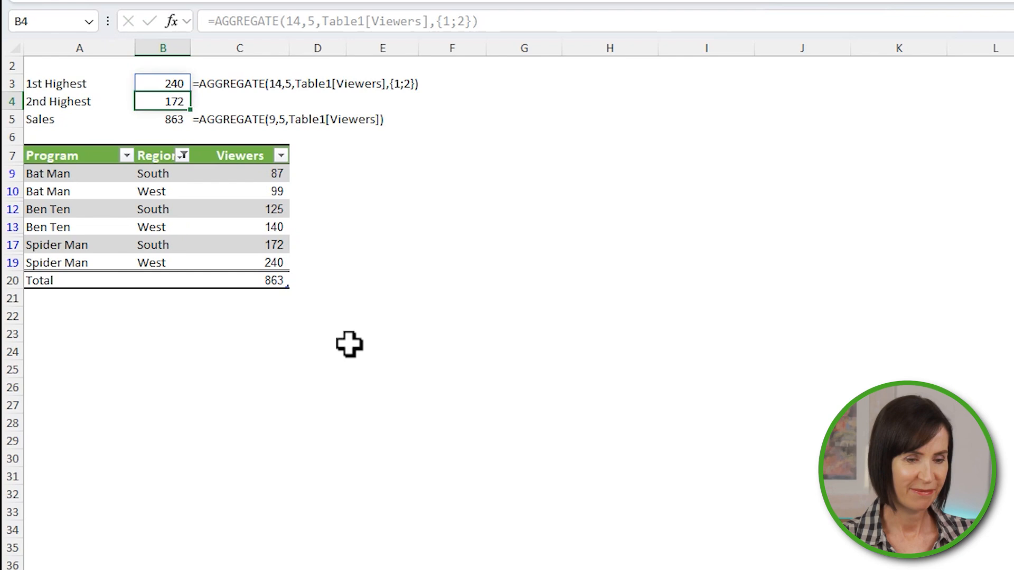
- Clear the Region filter so all twelve rows show and Sales reads 1,640
left_click(182, 155)
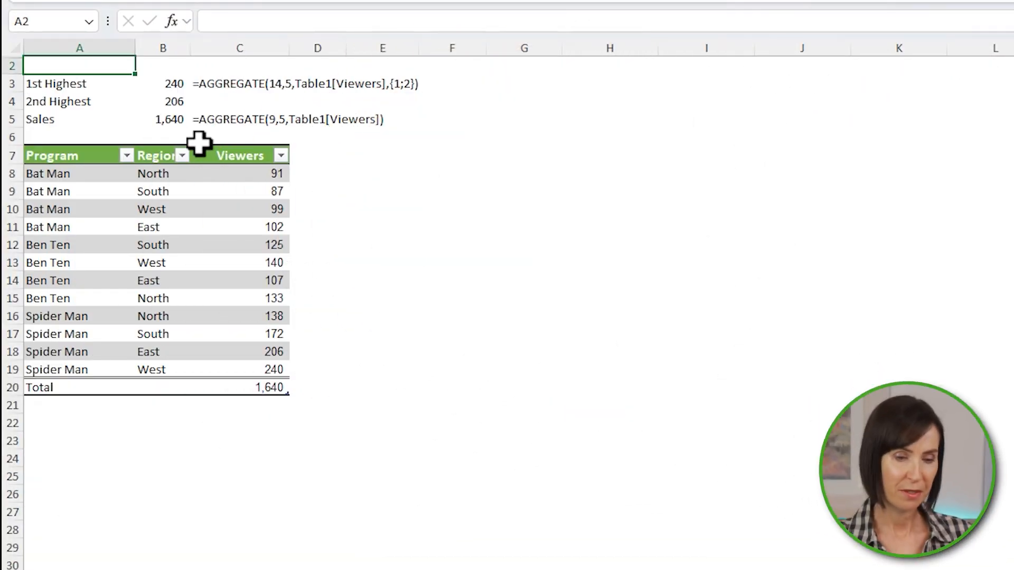
- Label A2 Smallest > Avg. and draft =AGGREGATE(15,6,Viewers/(Viewers>AVERAGE(Viewers)),1) in B2
type("Smallest > Avg.")
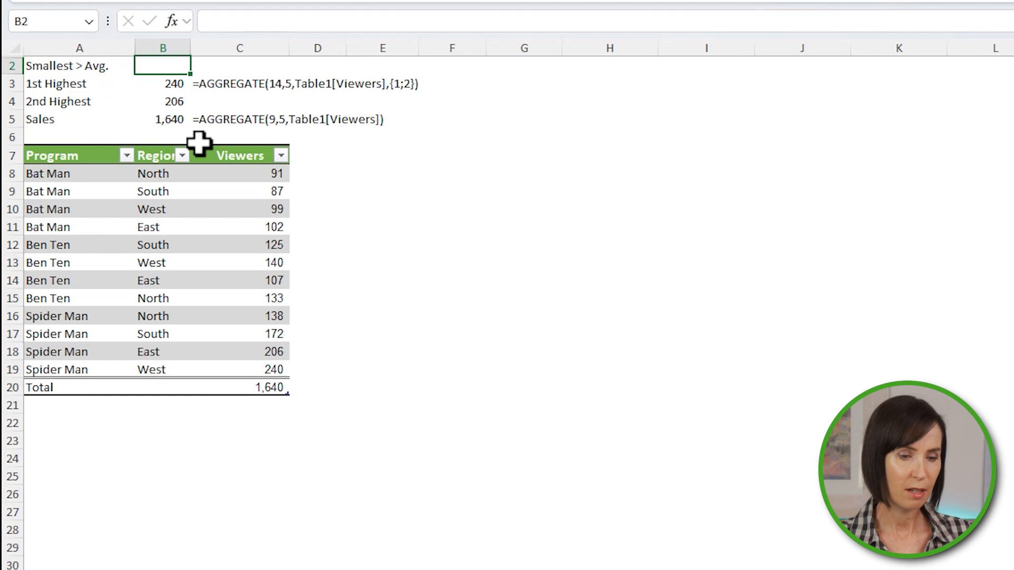
type("=AGGREGATE(15,")
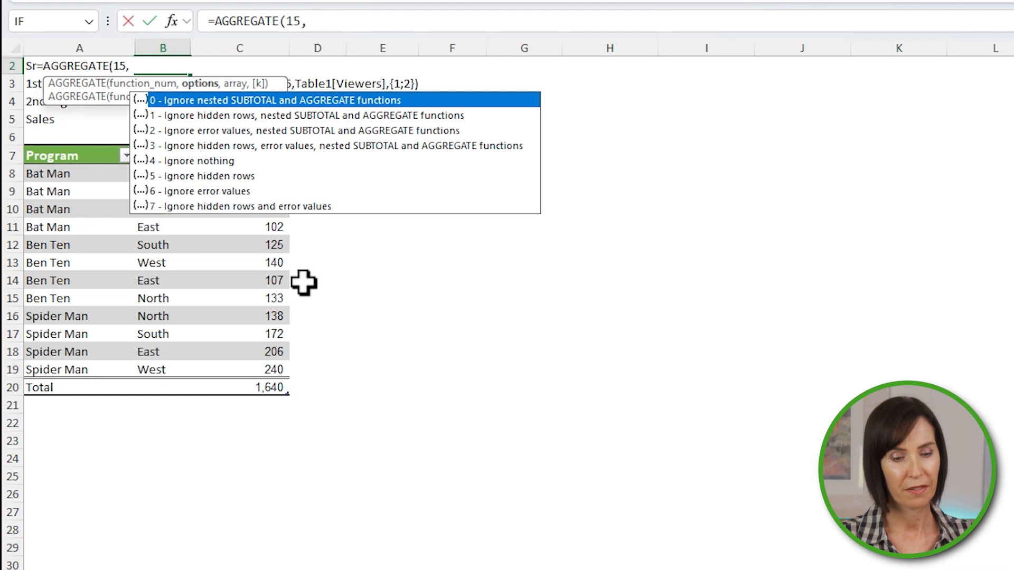
type("6,Table1[Viewers")
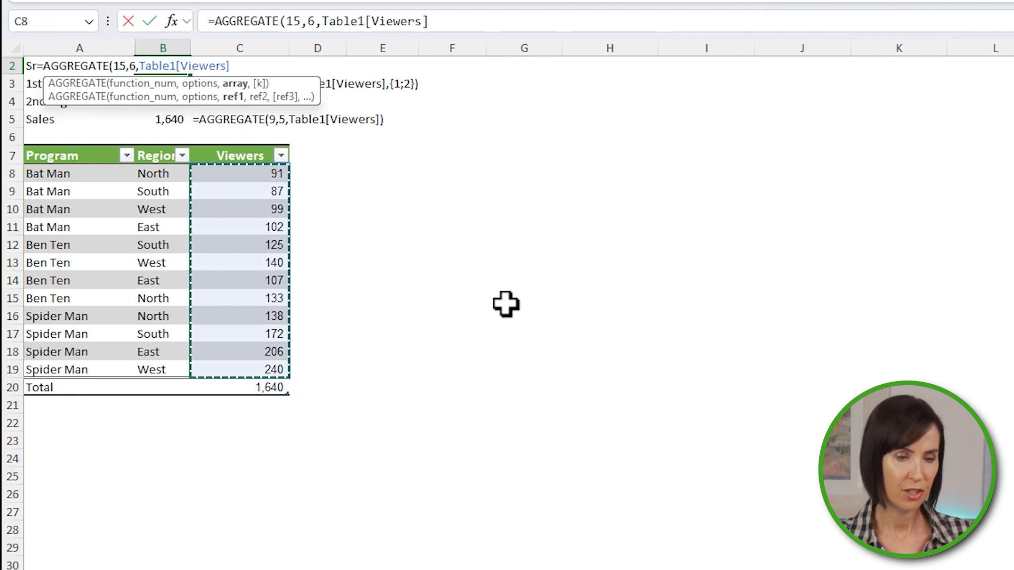
type("/")
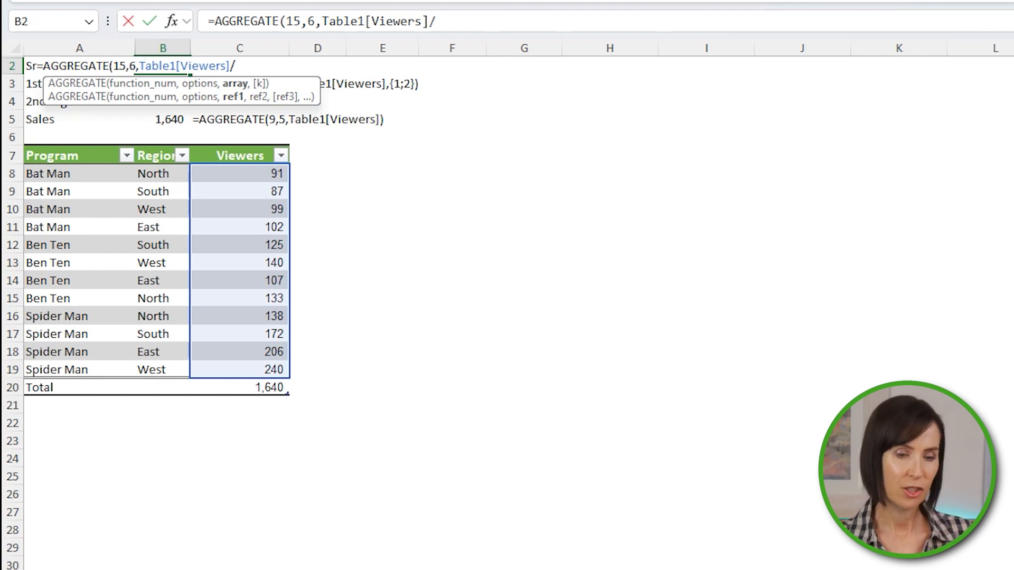
type("(Table1[Viewers")
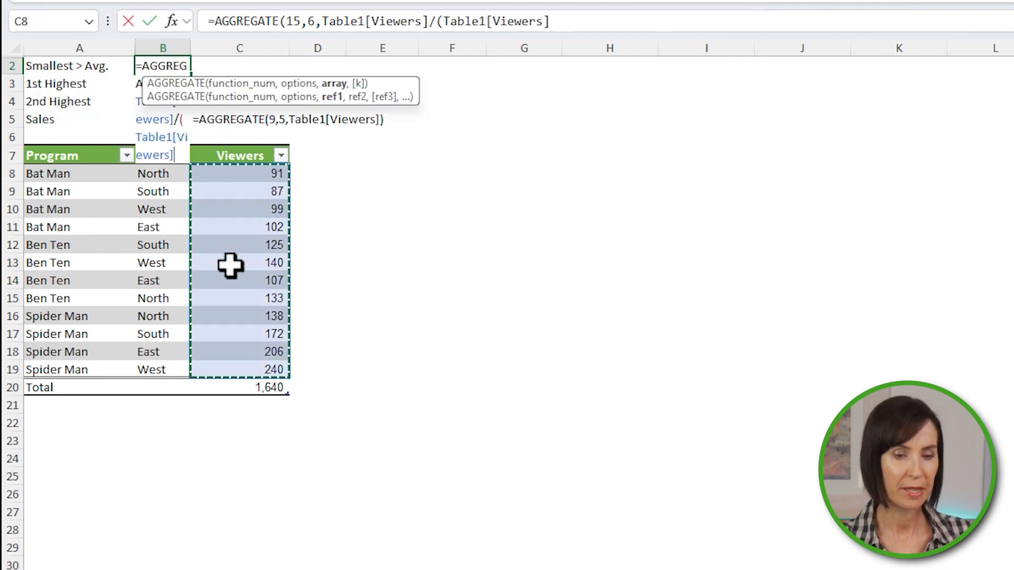
type(">av")
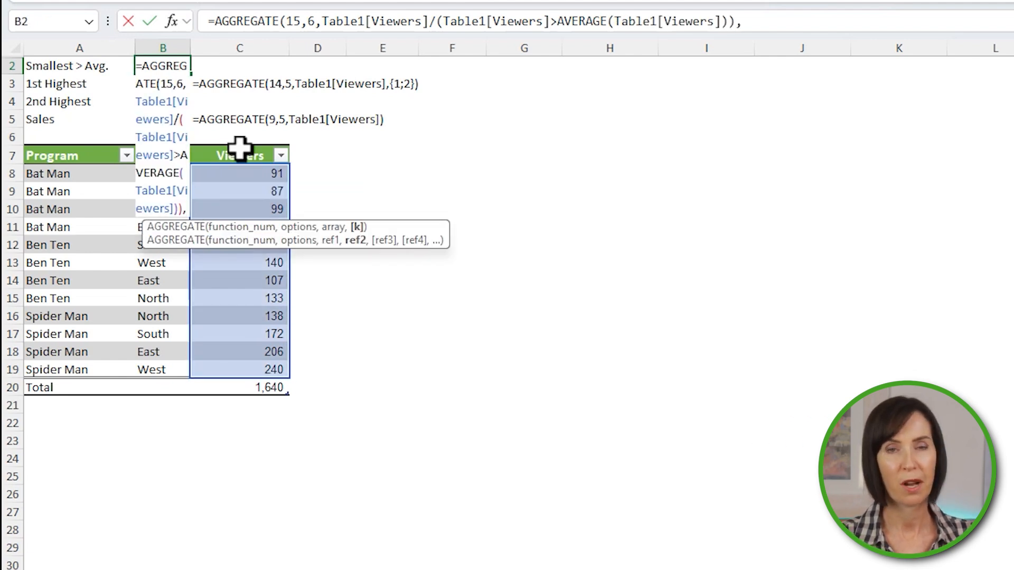
type(",1)")
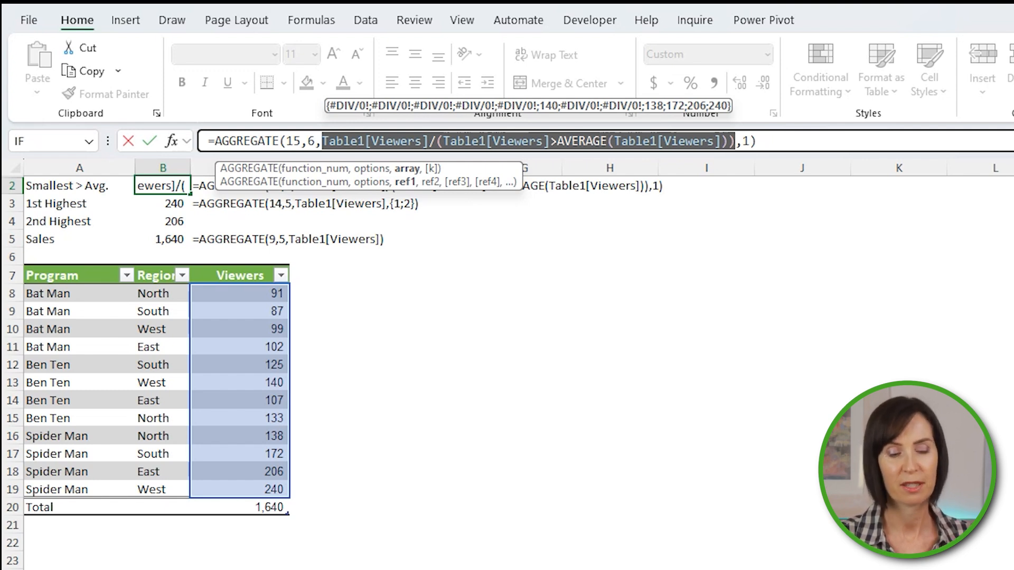
mouse_move(655, 128)
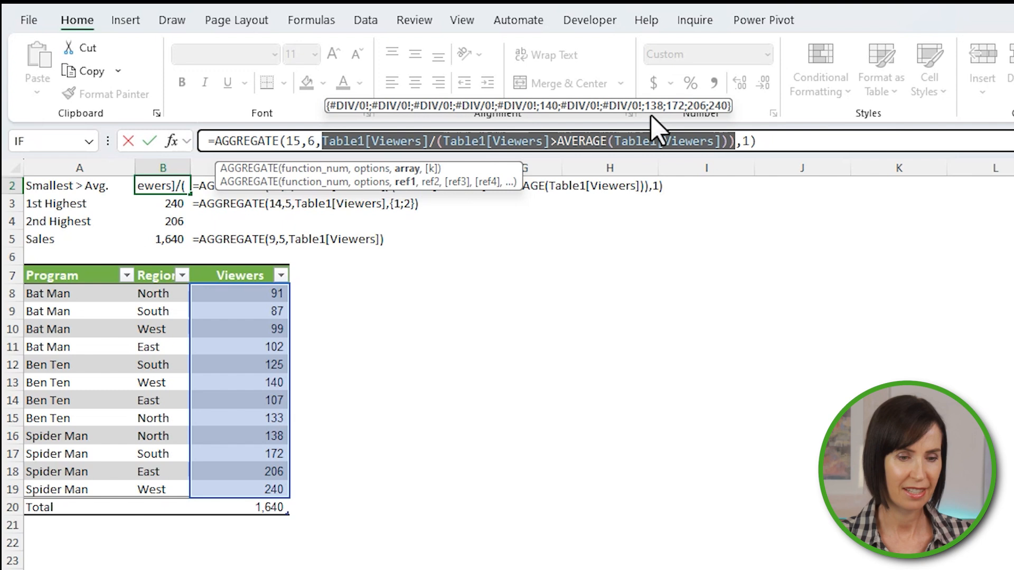
- Commit B2's AGGREGATE SMALL formula so it returns 138
key("Enter")
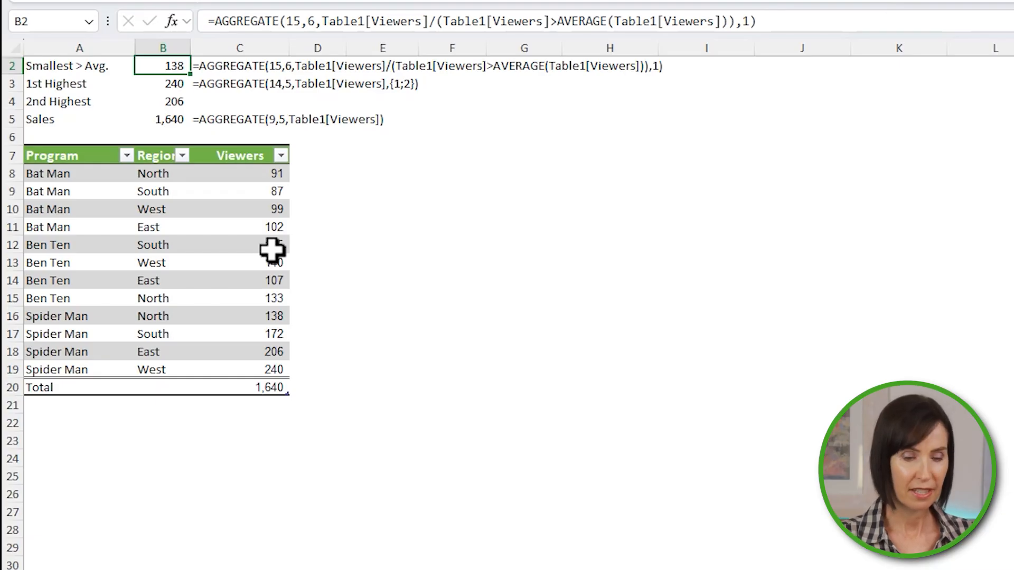
- Filter out the North region, dropping Sales and Total to 1,278
left_click(182, 155)
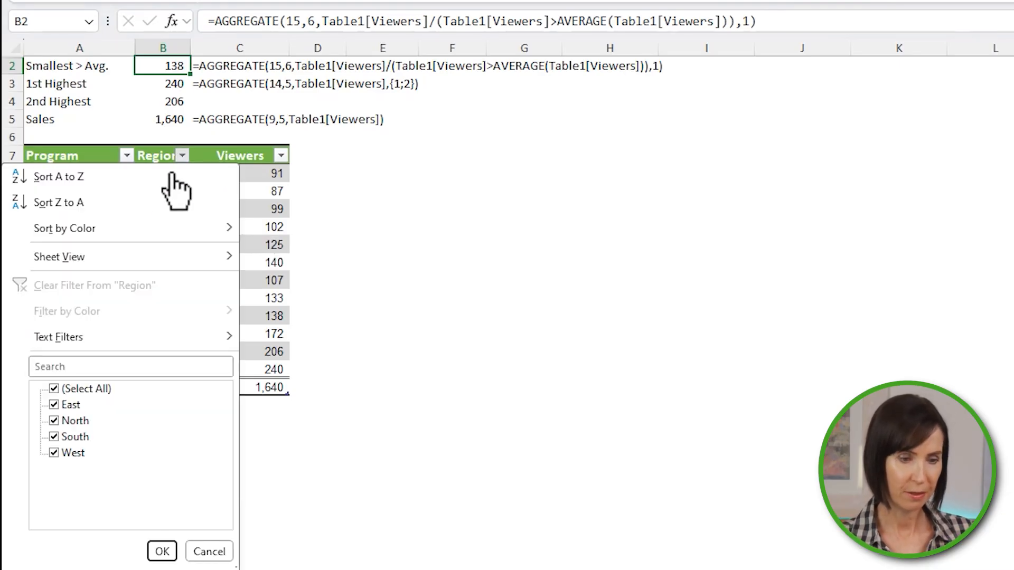
left_click(54, 420)
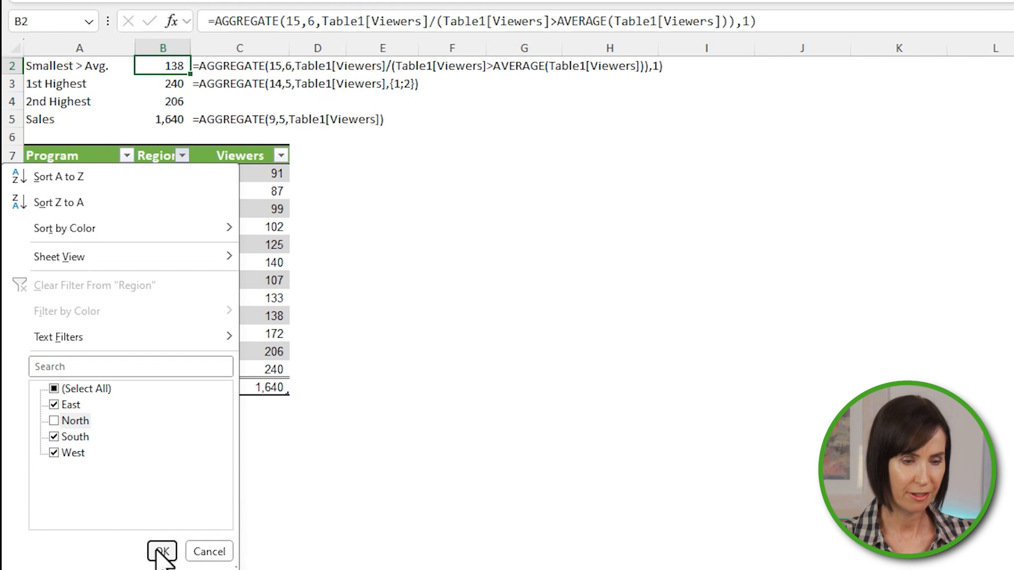
left_click(162, 551)
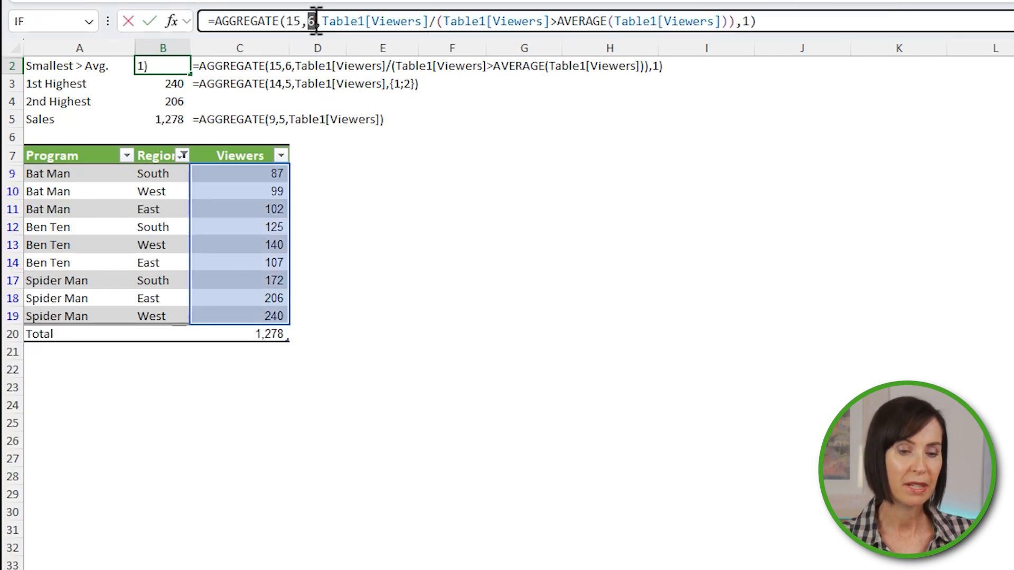